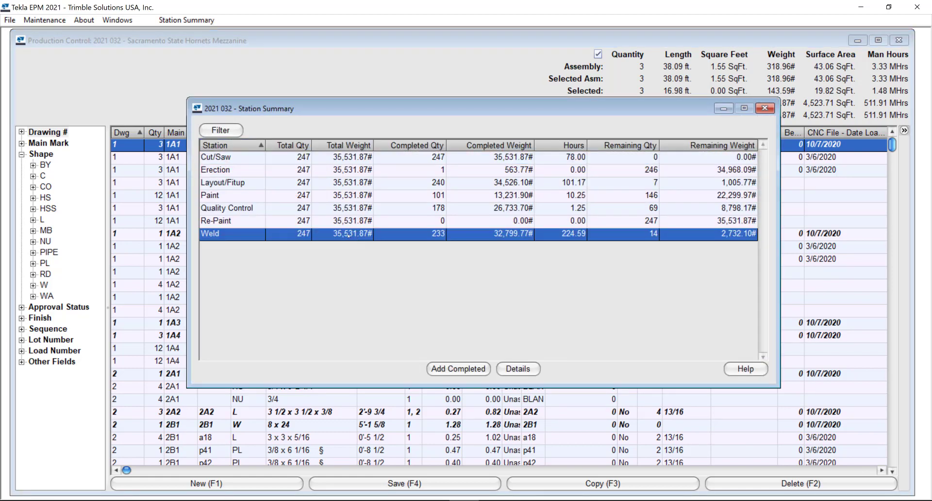
Step: Start the Weld station's Add Completed form and review its piece list
{"action": "left_click", "coordinate": [458, 369]}
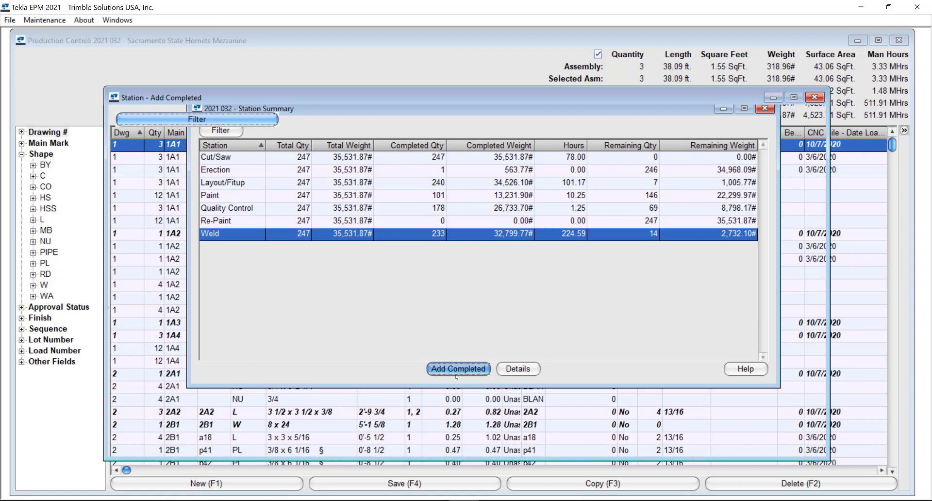
{"action": "left_click", "coordinate": [457, 369]}
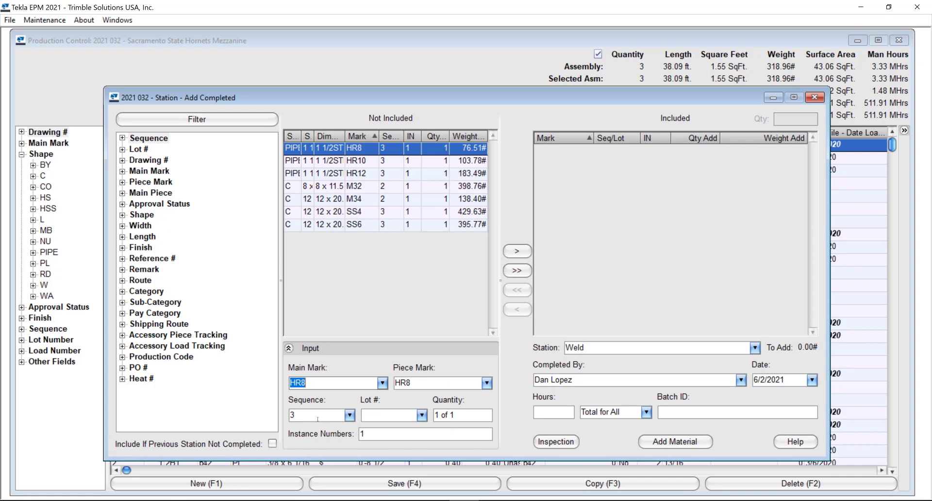
{"action": "left_click", "coordinate": [272, 445]}
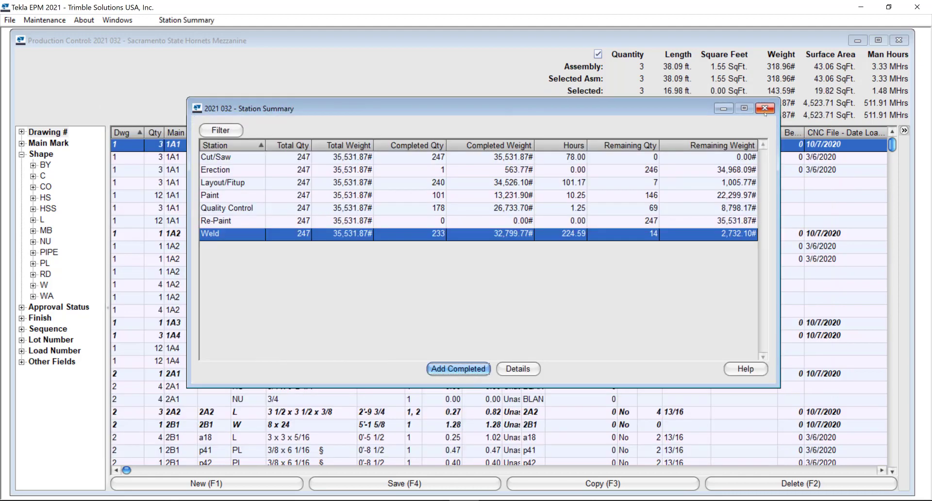
Step: Close the job and go to Station and Route Setup's Route Maintenance for the Painted route
{"action": "left_click", "coordinate": [765, 108]}
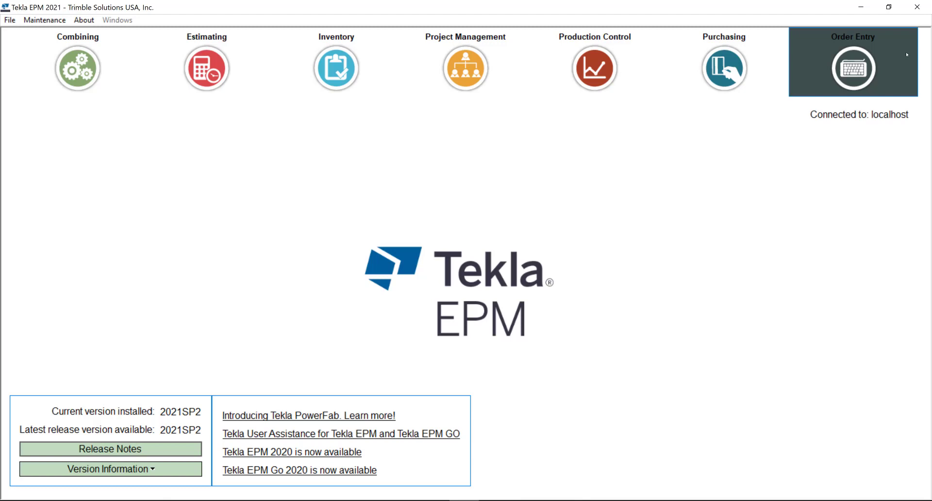
{"action": "left_click", "coordinate": [44, 20]}
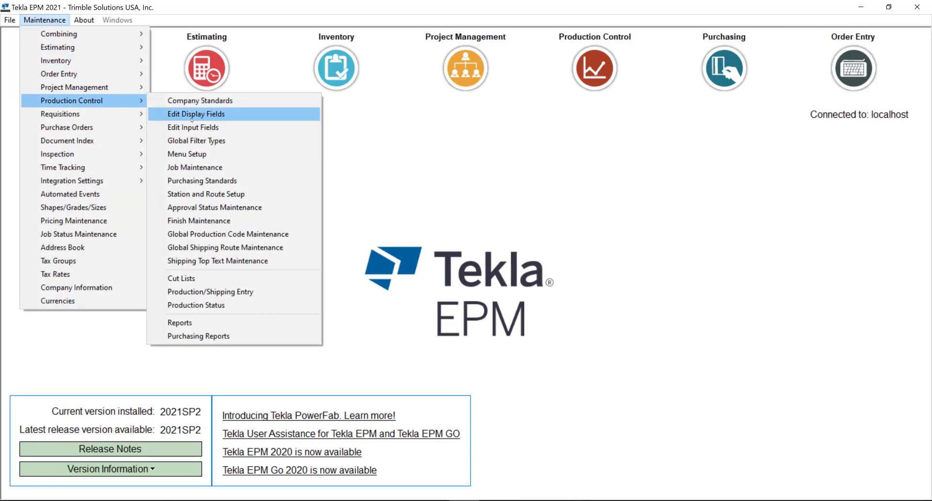
{"action": "left_click", "coordinate": [206, 194]}
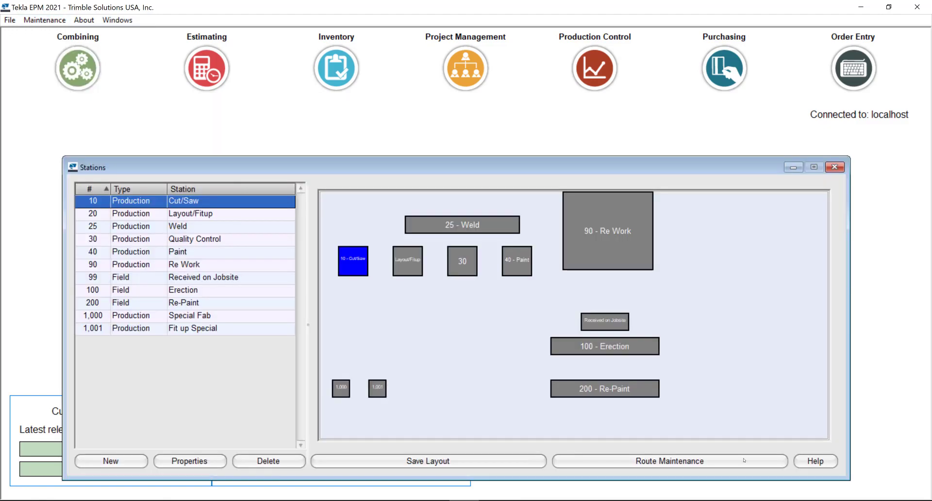
{"action": "left_click", "coordinate": [669, 460]}
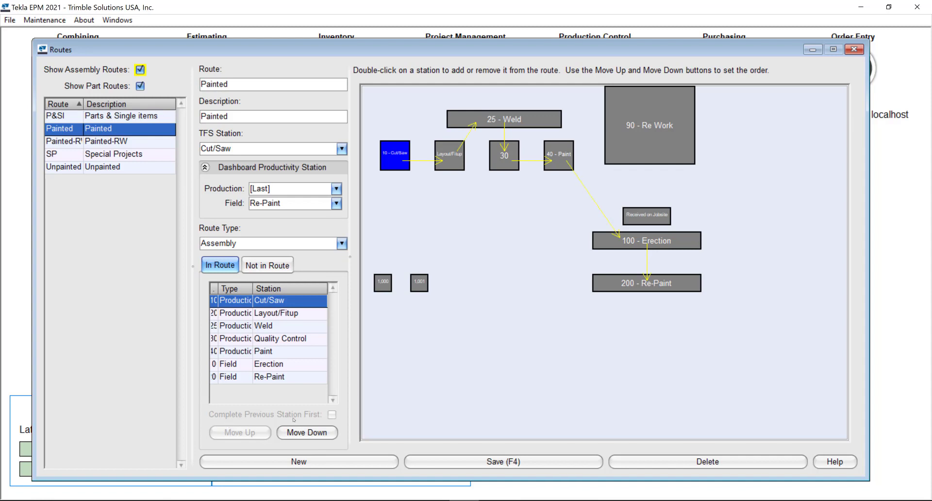
{"action": "mouse_move", "coordinate": [332, 417]}
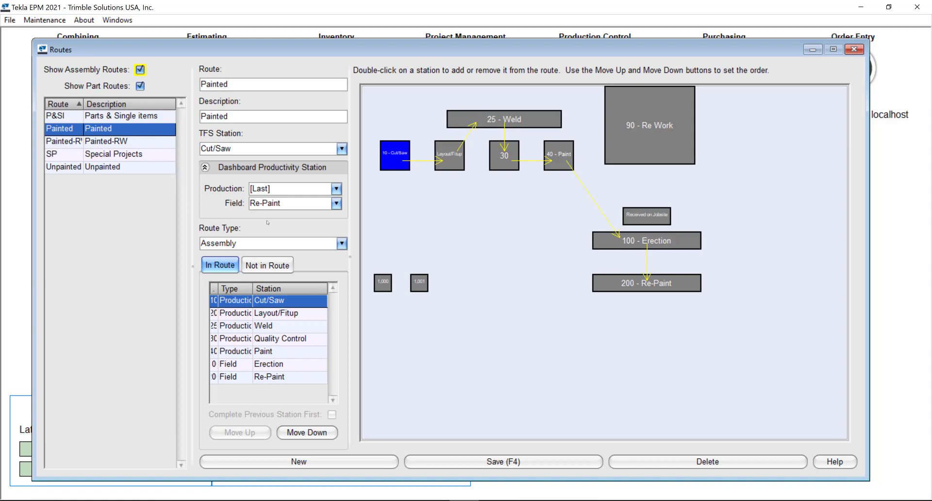
{"action": "mouse_move", "coordinate": [254, 245]}
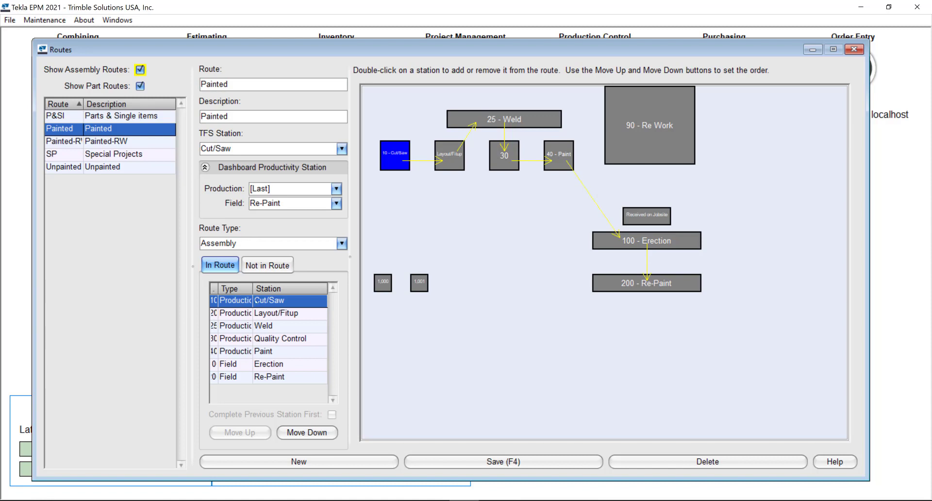
{"action": "mouse_move", "coordinate": [277, 312]}
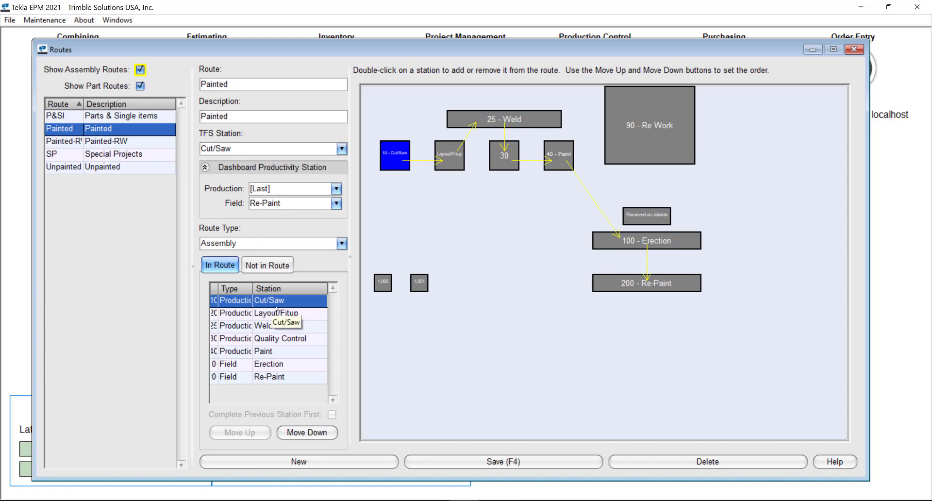
{"action": "mouse_move", "coordinate": [451, 298]}
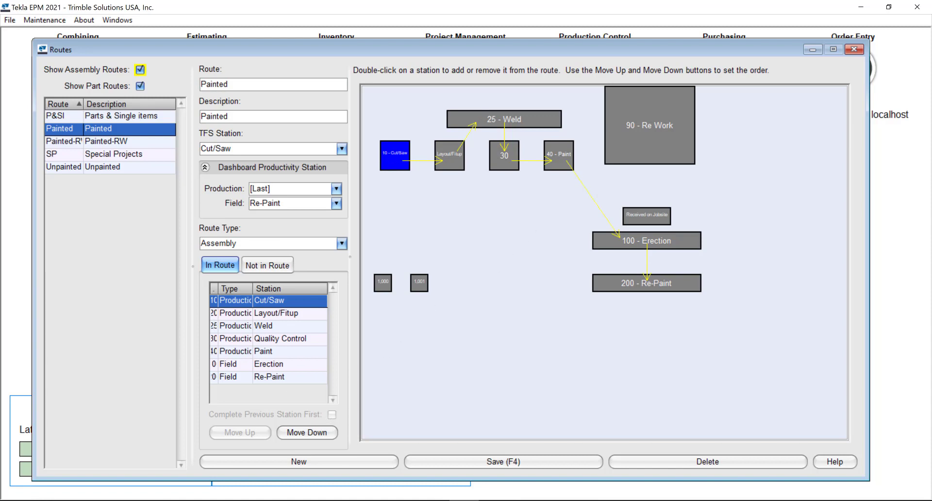
{"action": "left_click", "coordinate": [275, 313]}
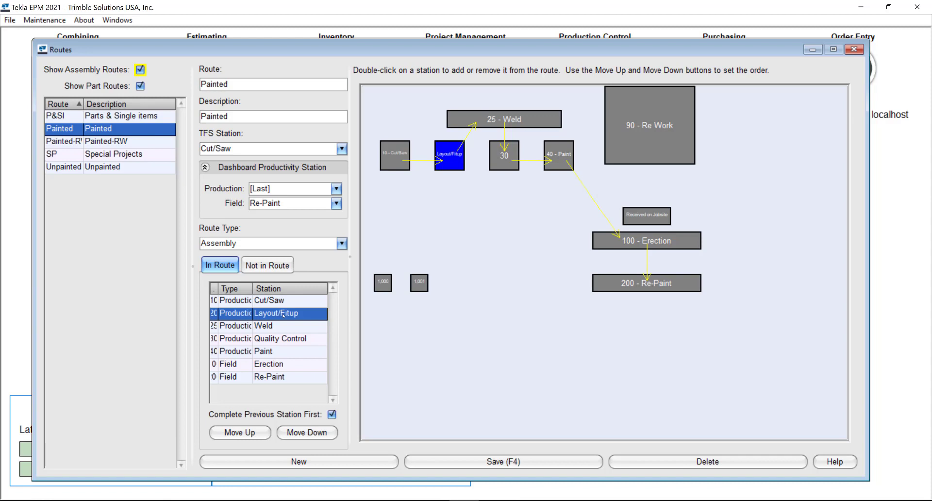
{"action": "left_click", "coordinate": [264, 325]}
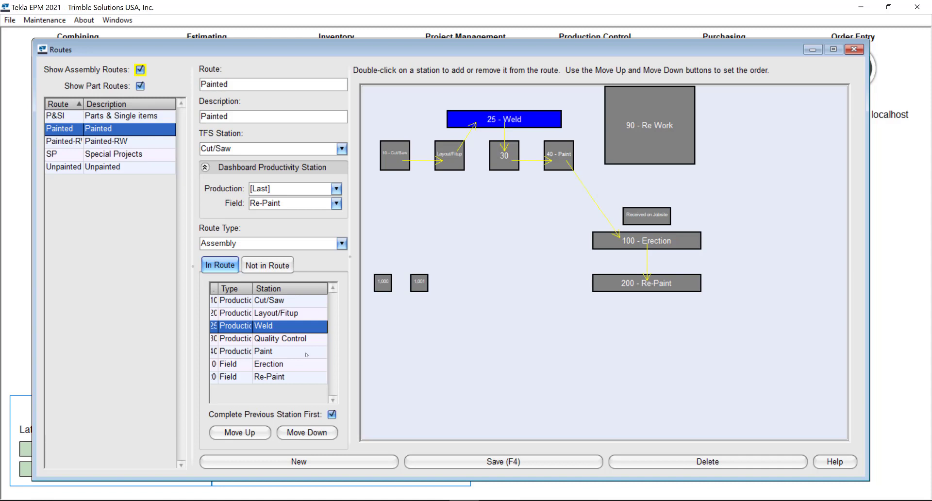
{"action": "mouse_move", "coordinate": [547, 359]}
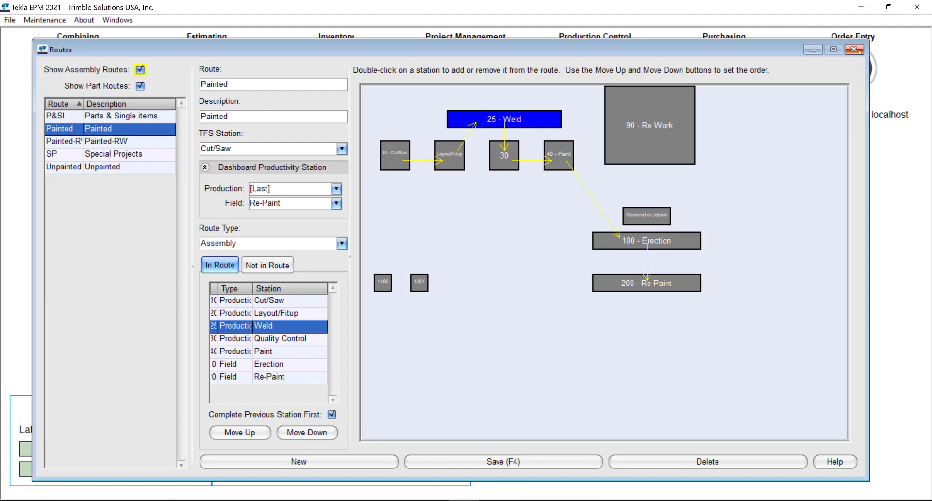
{"action": "mouse_move", "coordinate": [855, 49]}
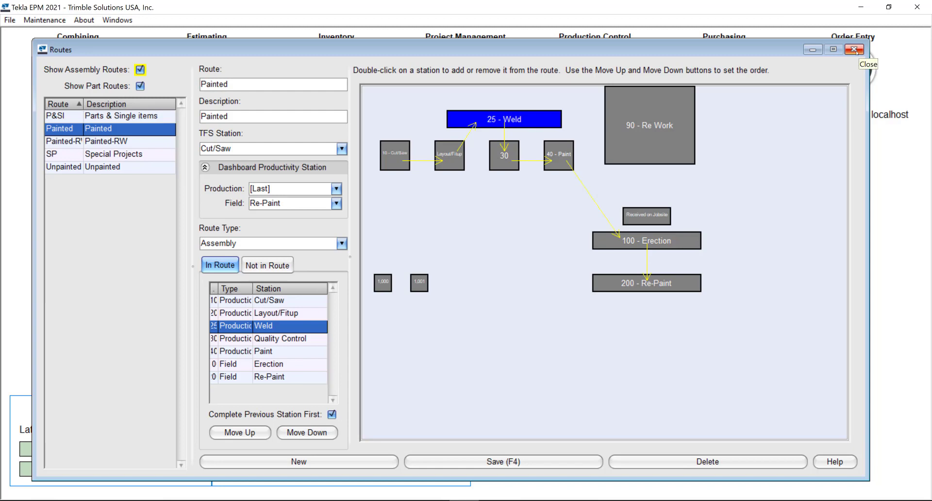
Step: Close Routes, load job 2021 032 in Production Control unfiltered, and show its Station Summary
{"action": "left_click", "coordinate": [867, 49]}
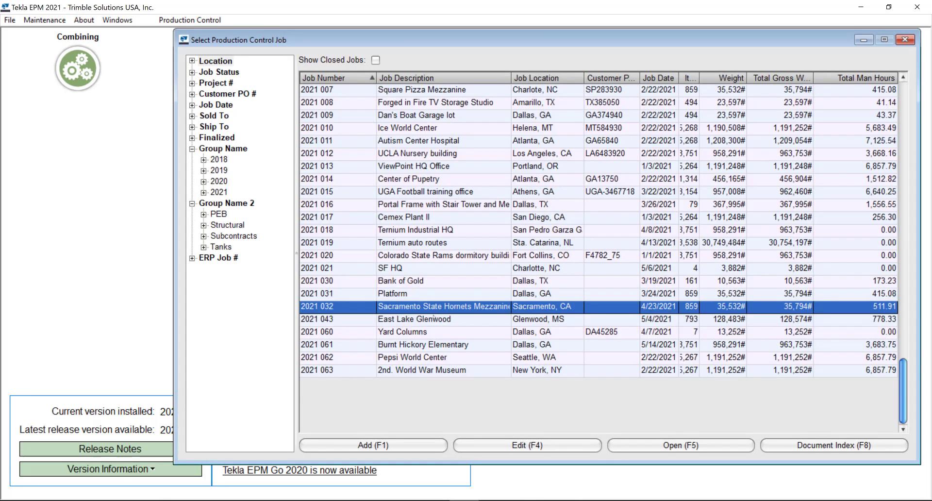
{"action": "left_click", "coordinate": [680, 445]}
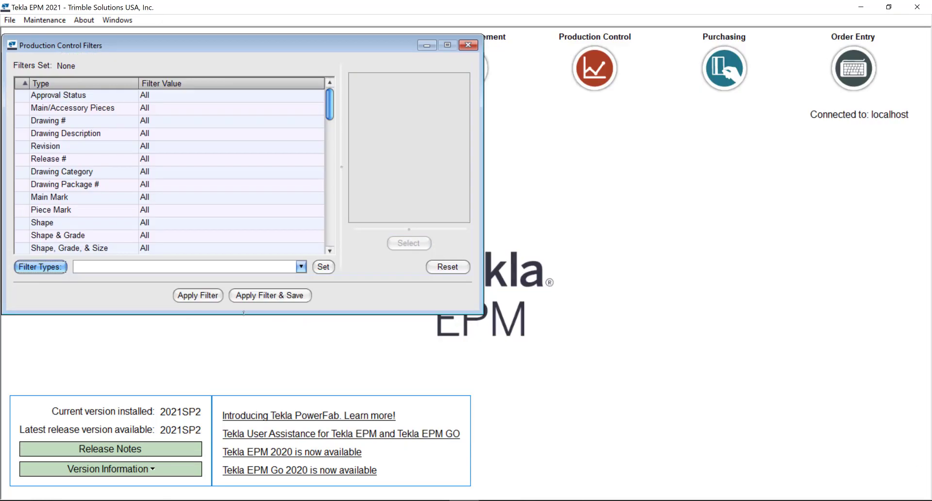
{"action": "left_click", "coordinate": [197, 296]}
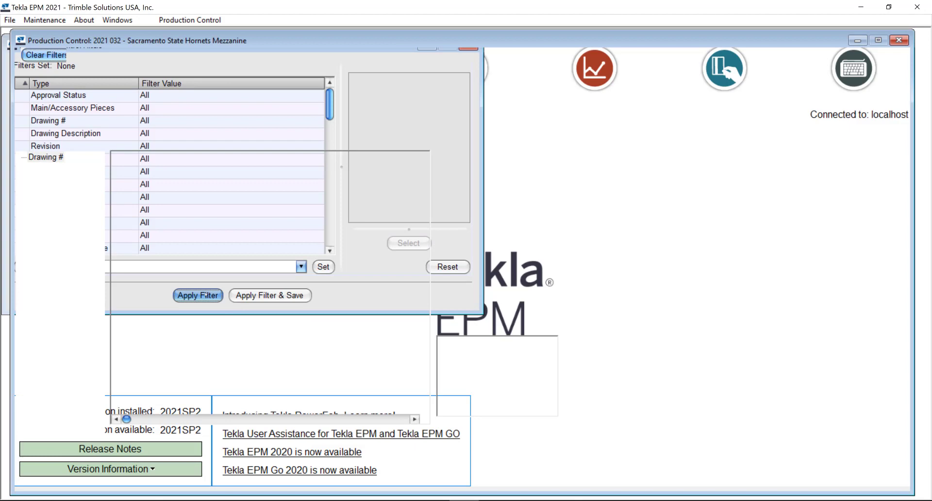
{"action": "left_click", "coordinate": [197, 295]}
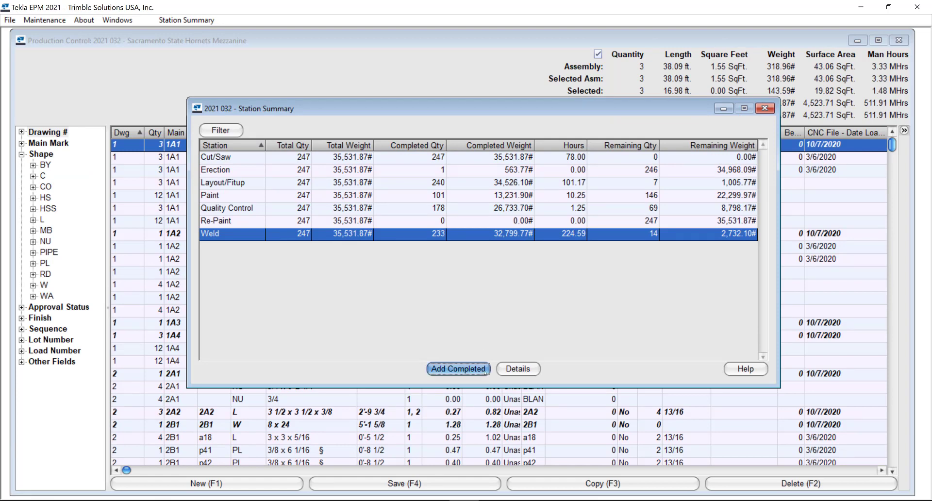
Step: List Weld pieces with 'Include If Previous Station Not Completed' kept checked
{"action": "left_click", "coordinate": [458, 369]}
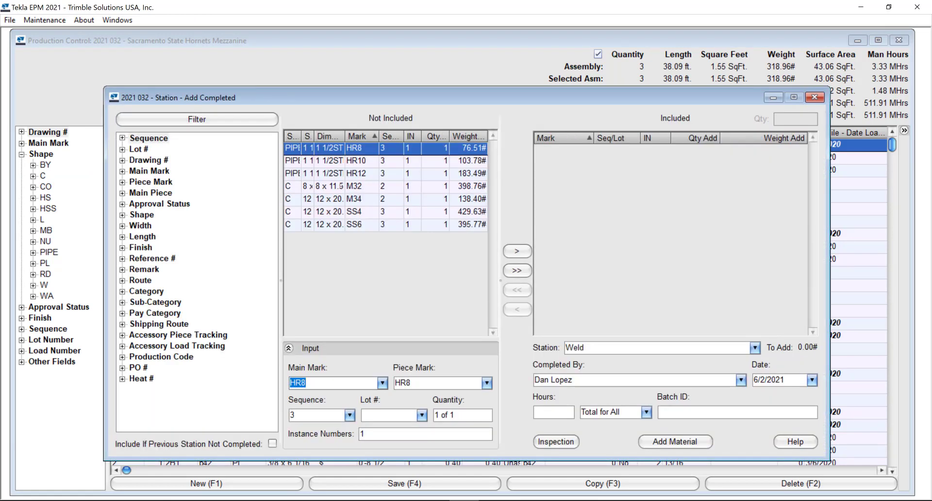
{"action": "mouse_move", "coordinate": [360, 213]}
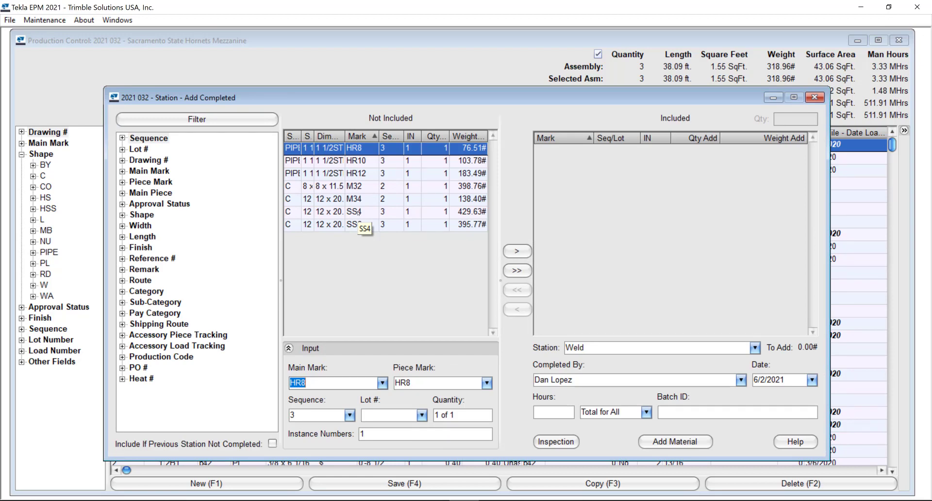
{"action": "mouse_move", "coordinate": [272, 448]}
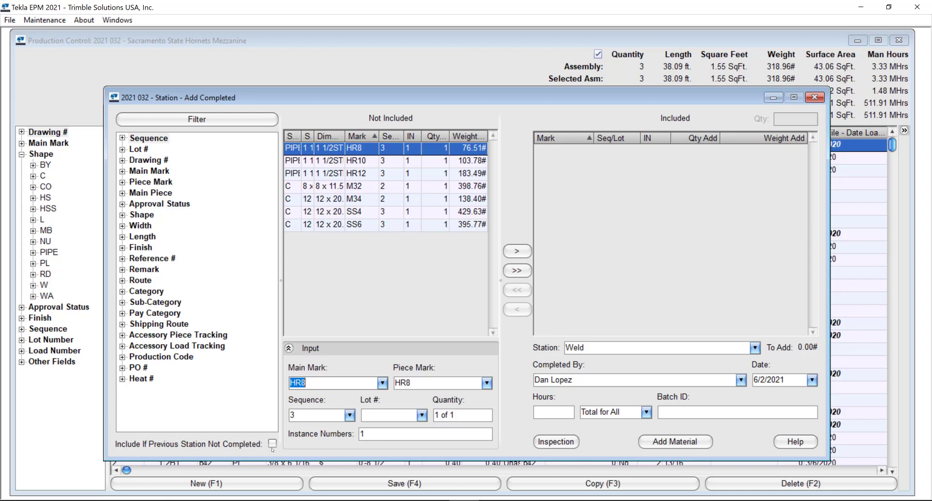
{"action": "left_click", "coordinate": [272, 443]}
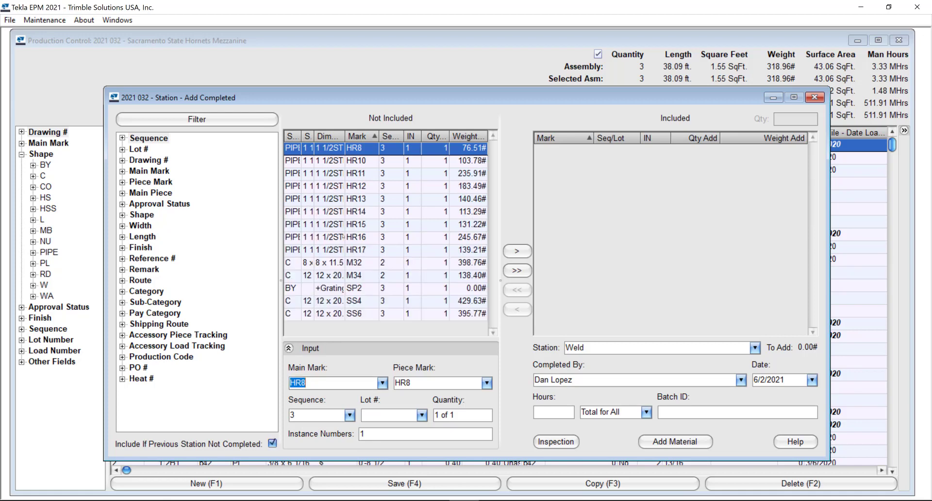
{"action": "mouse_move", "coordinate": [357, 230]}
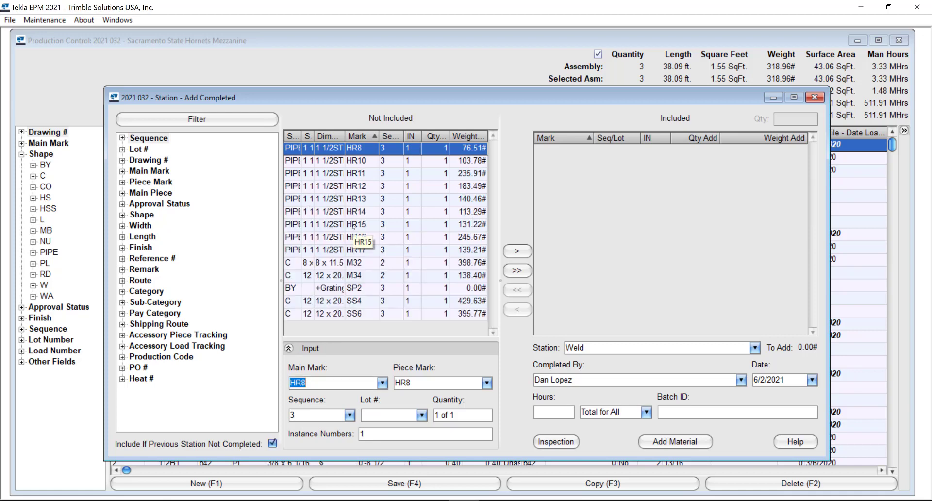
{"action": "mouse_move", "coordinate": [600, 153]}
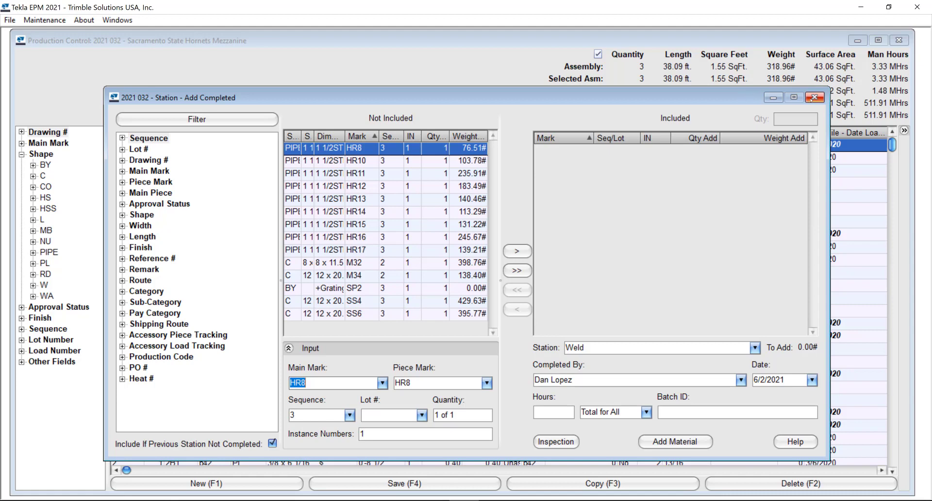
{"action": "mouse_move", "coordinate": [815, 97]}
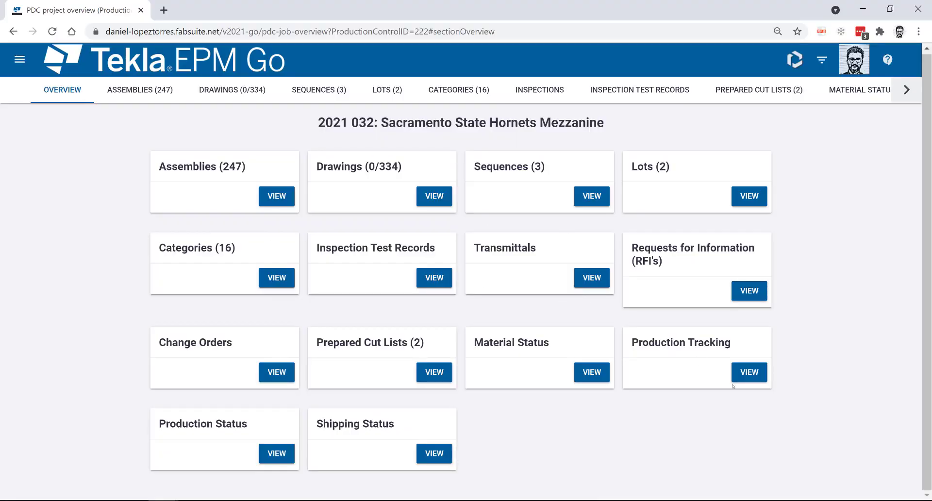
Step: View Production Tracking for job 2021 032 and start an Add on the Weld row
{"action": "left_click", "coordinate": [747, 372]}
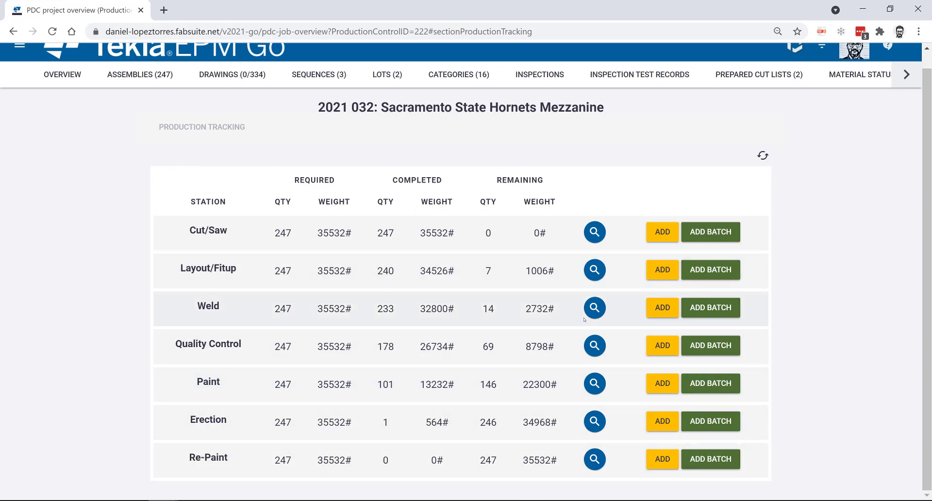
{"action": "mouse_move", "coordinate": [661, 307]}
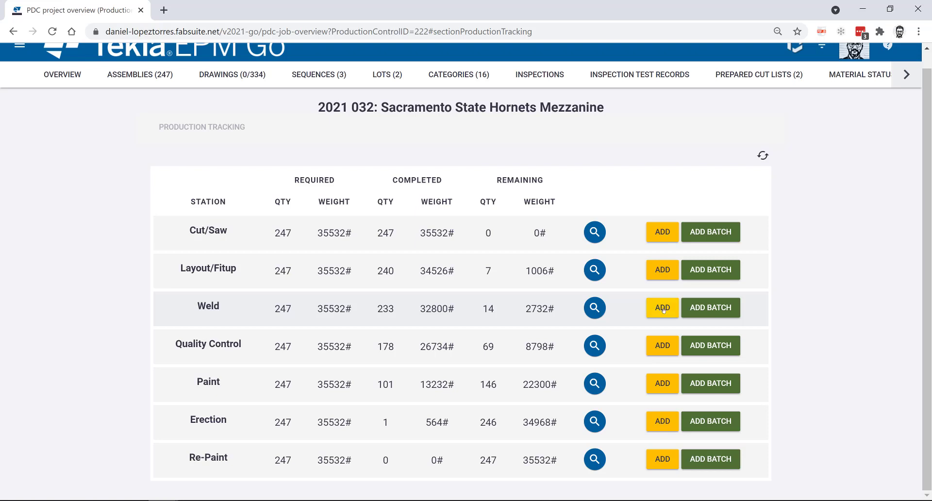
{"action": "left_click", "coordinate": [661, 307]}
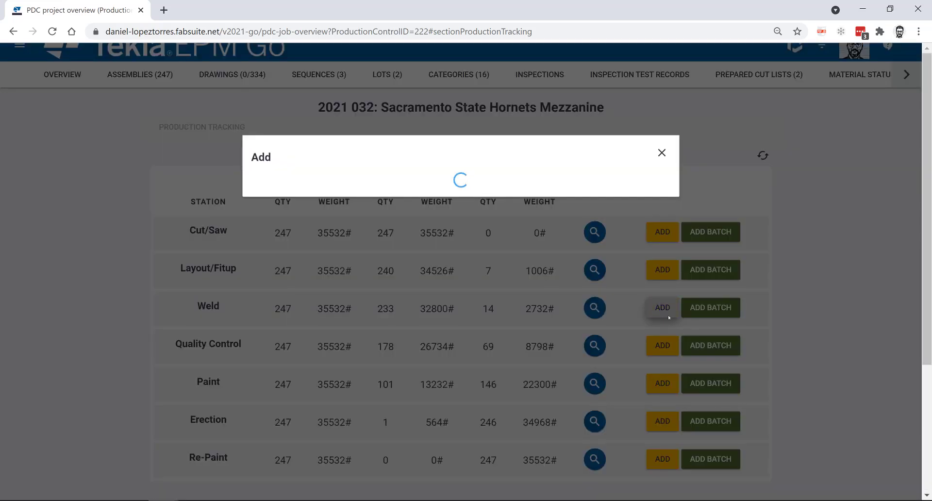
Step: Show Weld main marks including incomplete-previous-station pieces, close the Add form, and go to Weld's piece list
{"action": "left_click", "coordinate": [297, 216]}
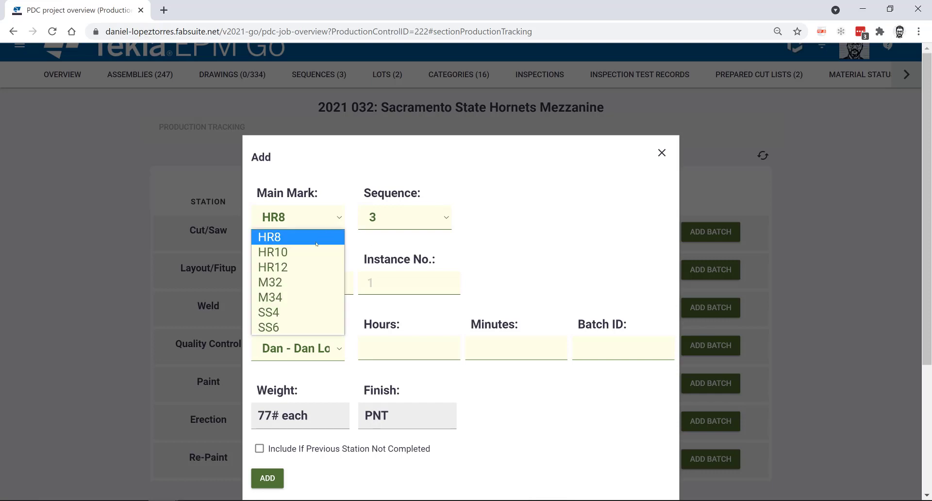
{"action": "mouse_move", "coordinate": [269, 311]}
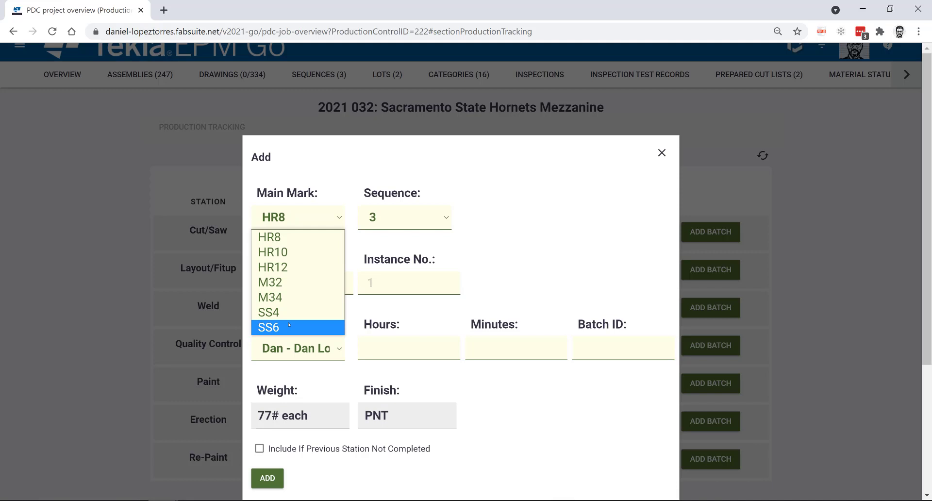
{"action": "mouse_move", "coordinate": [463, 409]}
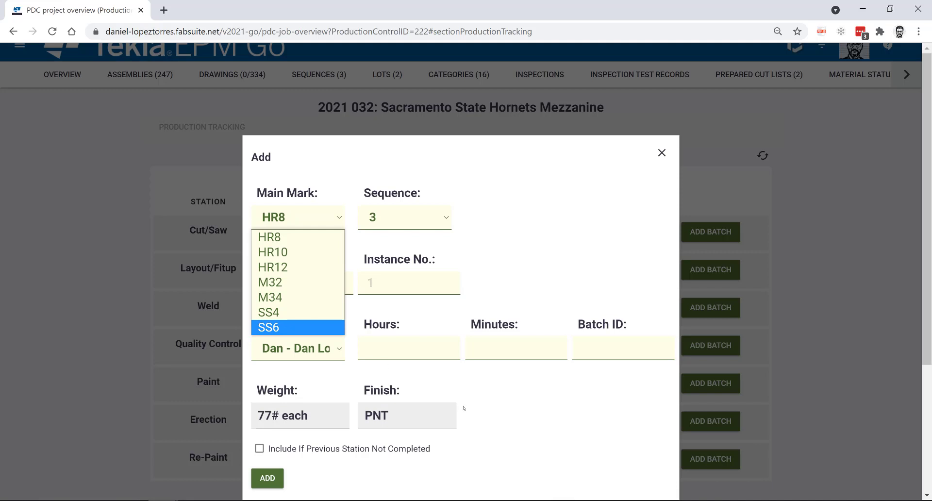
{"action": "left_click", "coordinate": [267, 478]}
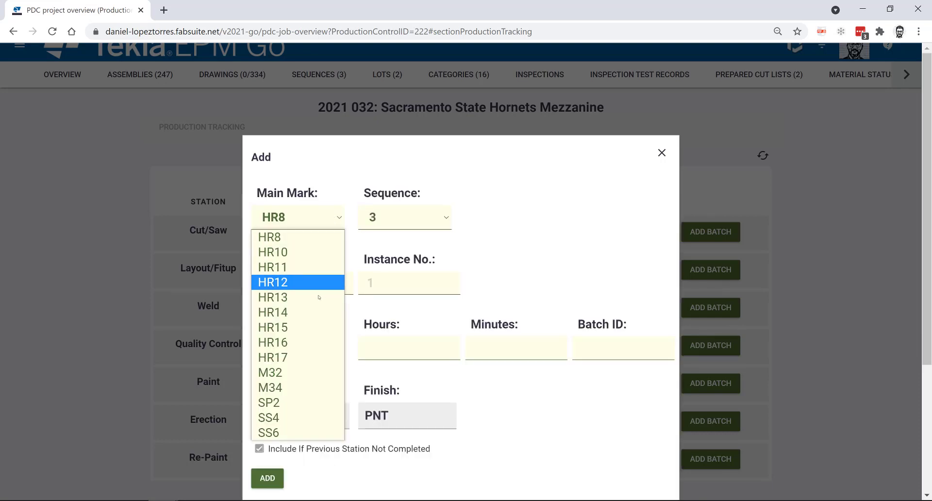
{"action": "mouse_move", "coordinate": [297, 297]}
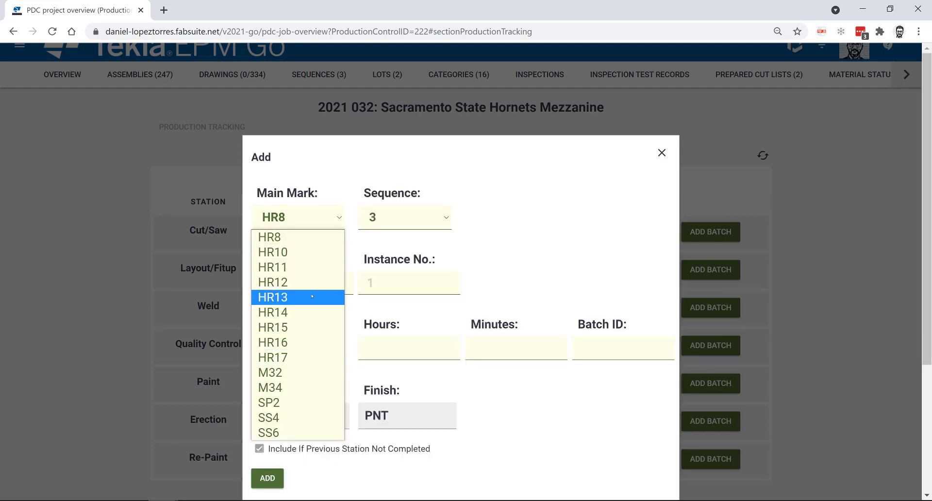
{"action": "mouse_move", "coordinate": [306, 295]}
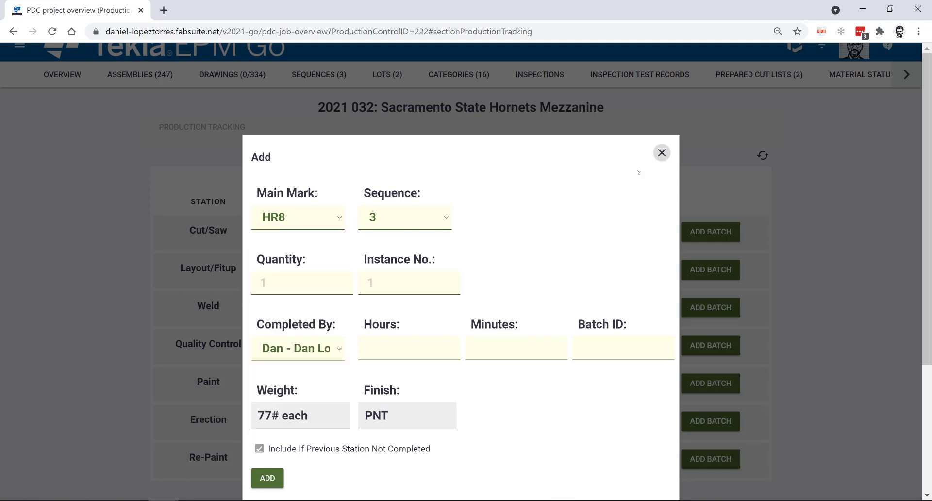
{"action": "left_click", "coordinate": [661, 152]}
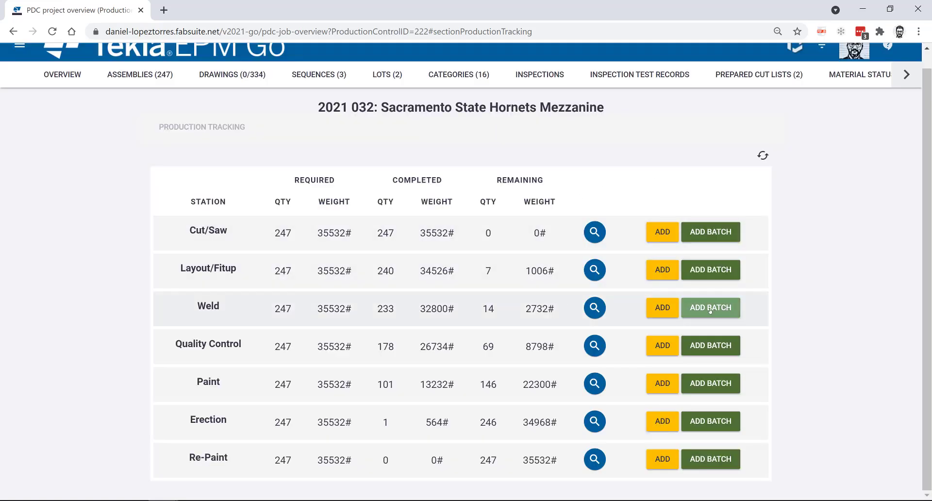
{"action": "mouse_move", "coordinate": [642, 325]}
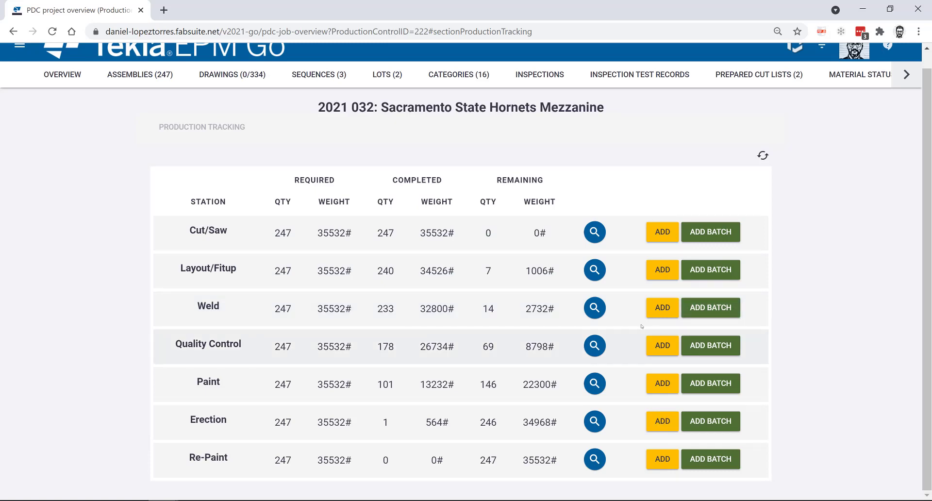
{"action": "left_click", "coordinate": [594, 308]}
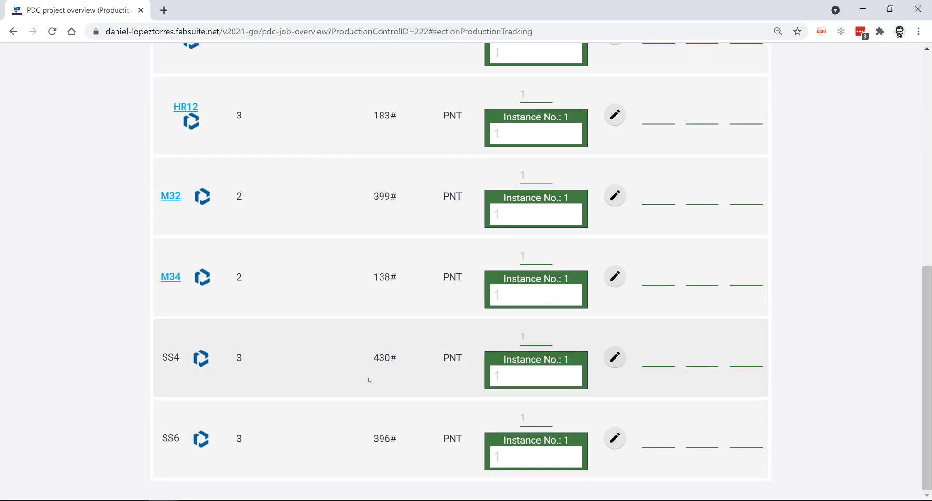
Step: Tick 'Include If Previous Station Not Completed' in the Weld list and scroll through marks like HR11 and SP2
{"action": "scroll", "scroll_direction": "up", "scroll_amount": 3}
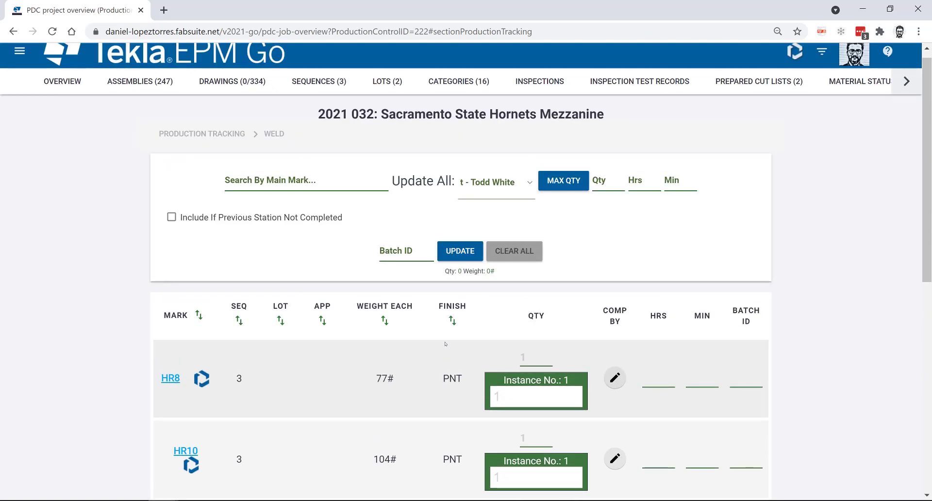
{"action": "scroll", "scroll_direction": "down", "scroll_amount": 3}
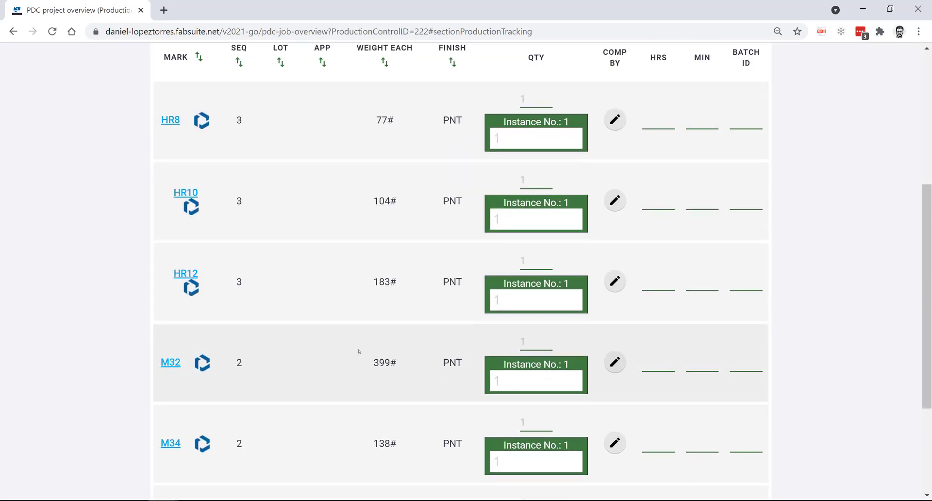
{"action": "scroll", "scroll_direction": "up", "scroll_amount": 3}
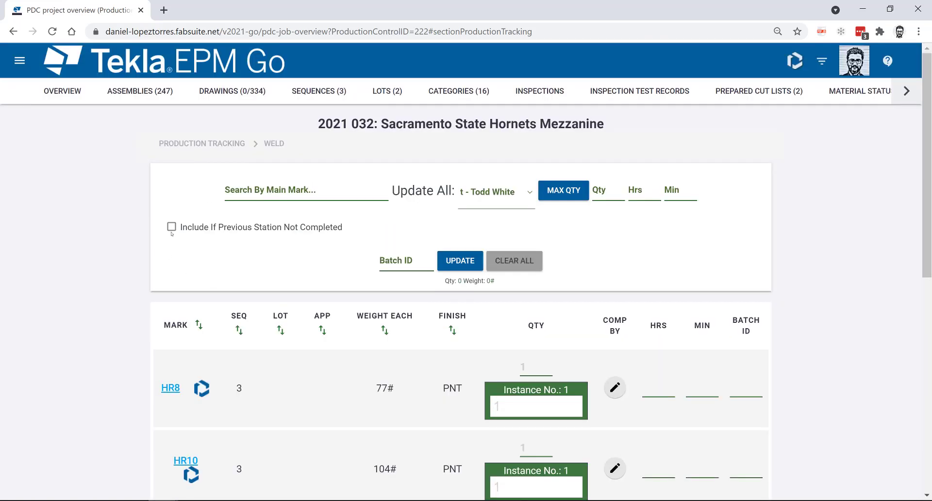
{"action": "left_click", "coordinate": [171, 227]}
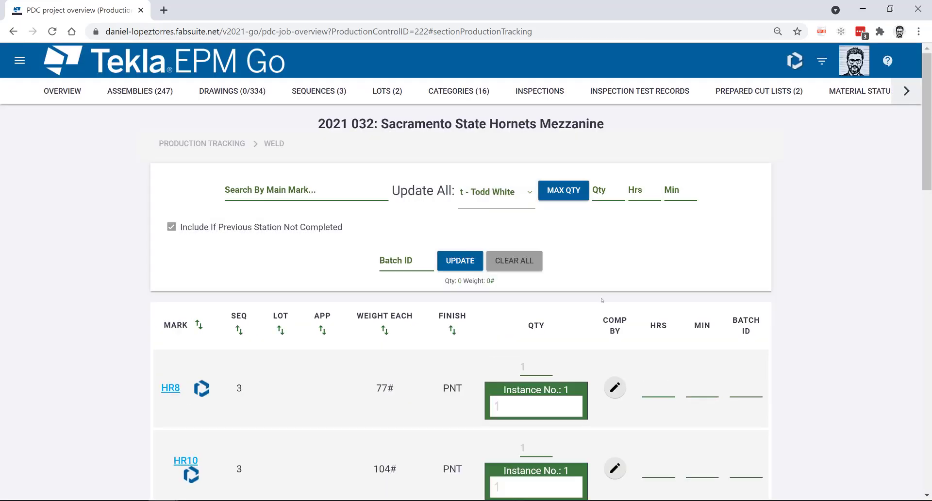
{"action": "scroll", "scroll_direction": "down", "scroll_amount": 3}
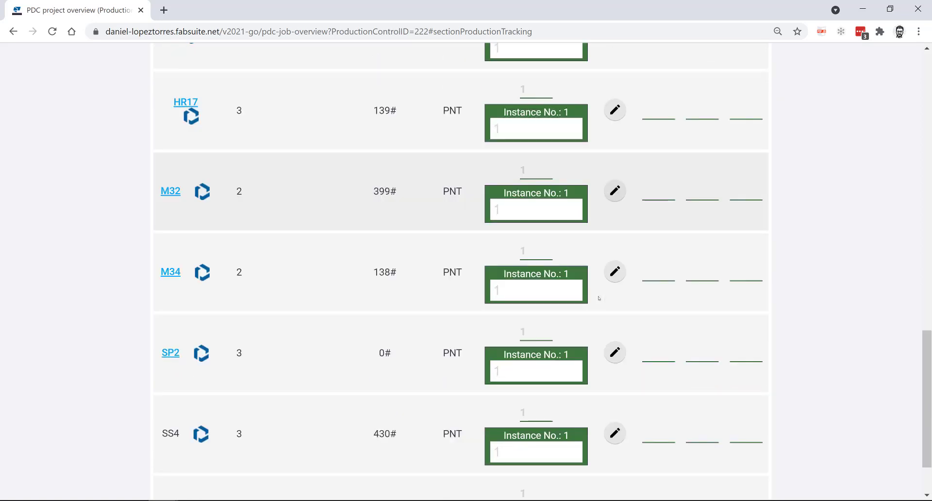
{"action": "scroll", "scroll_direction": "down", "scroll_amount": 3}
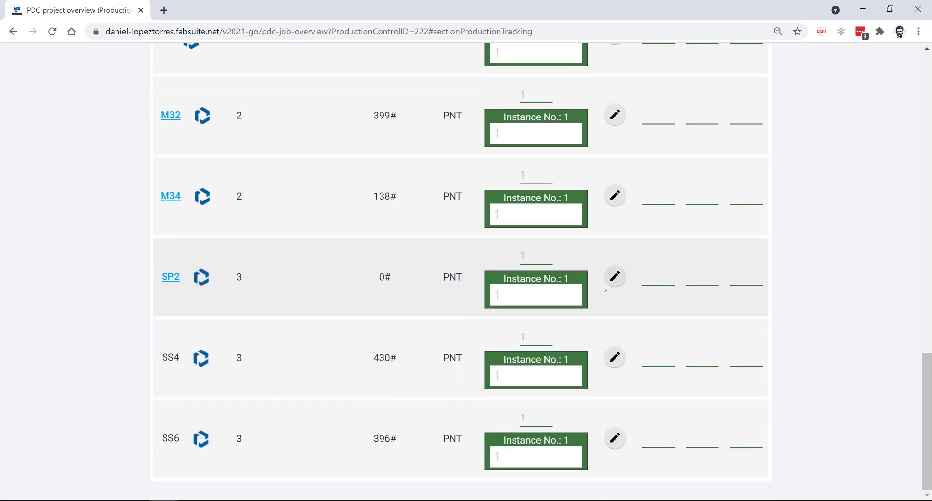
{"action": "scroll", "scroll_direction": "up", "scroll_amount": 3}
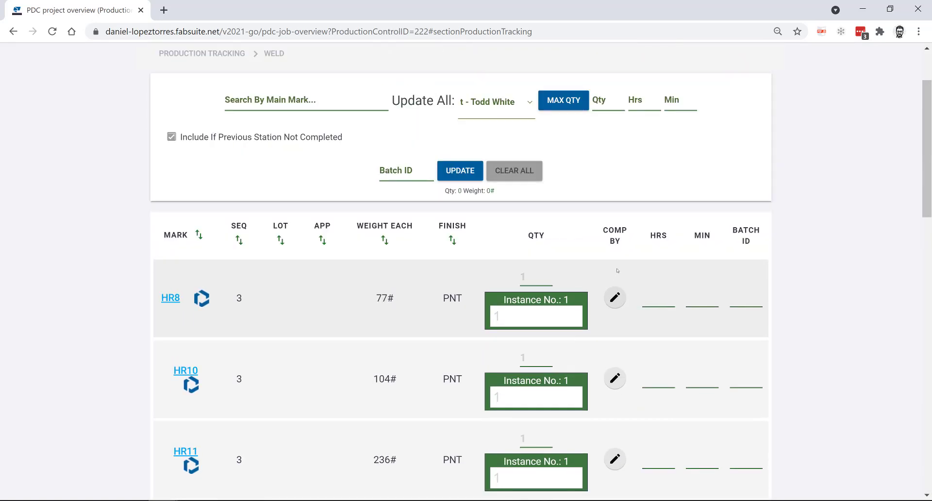